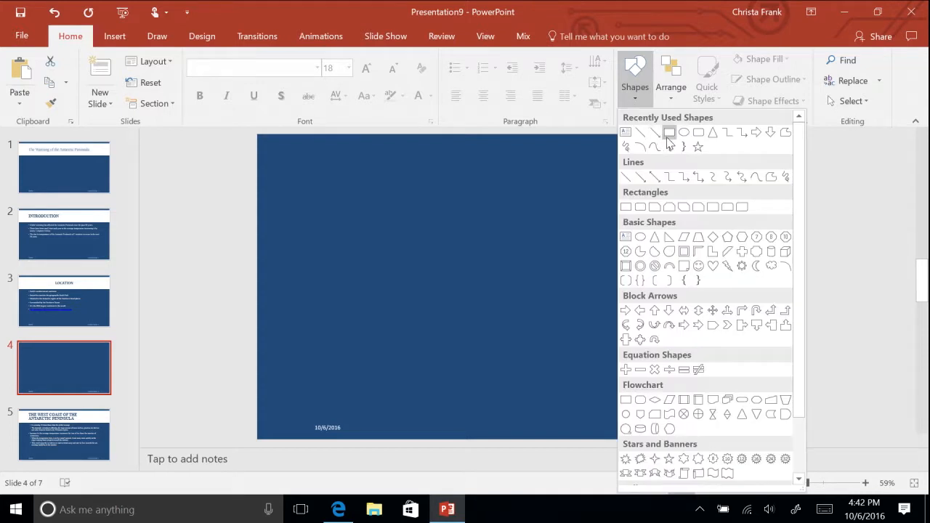
Draw a wide rectangle from the Shapes gallery in the upper-left area of slide 4.
click(668, 133)
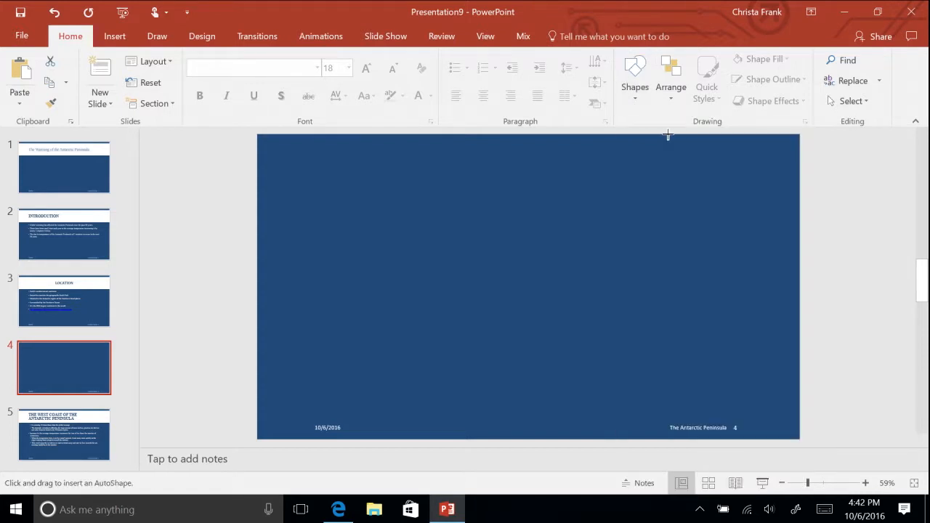
mouse_move(320, 188)
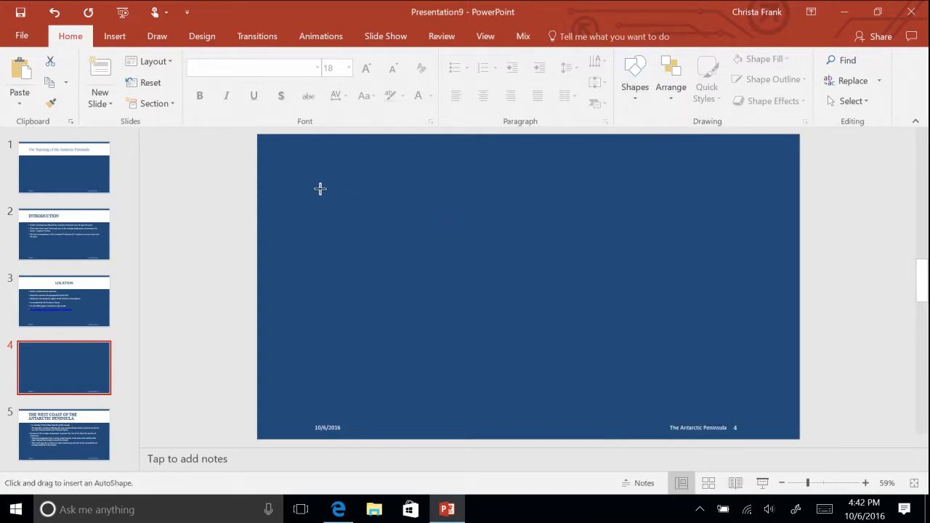
mouse_move(322, 215)
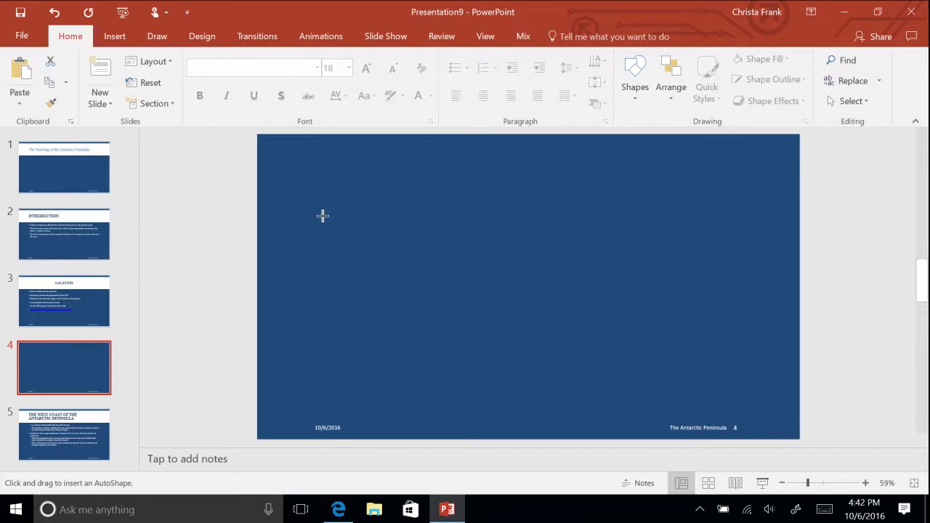
drag(323, 215, 346, 265)
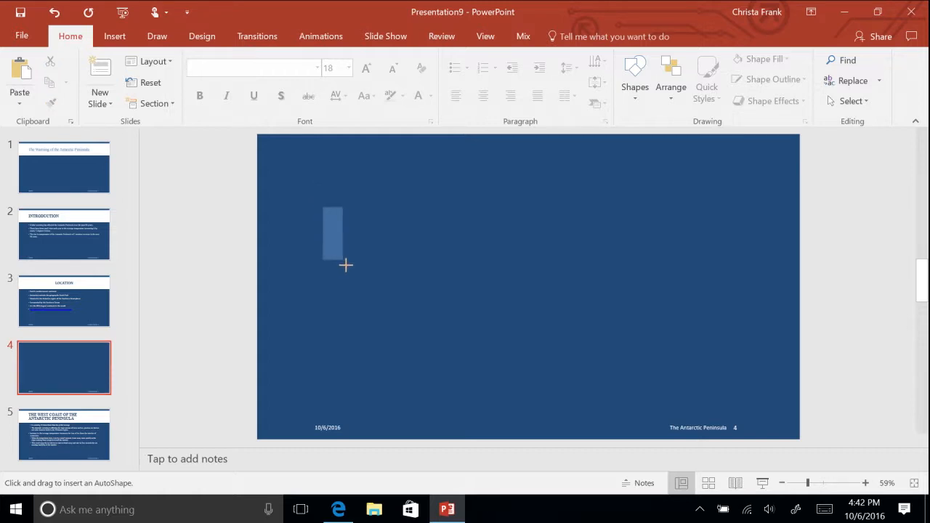
drag(331, 211, 497, 293)
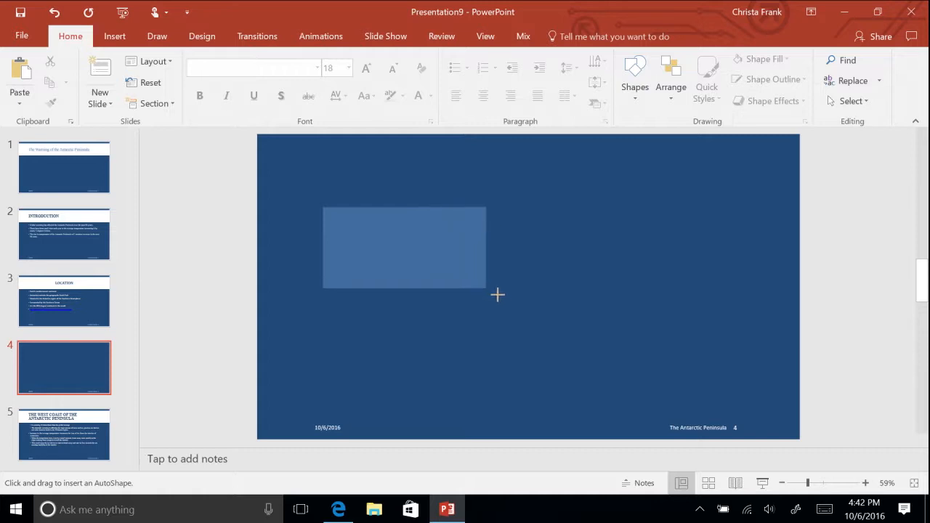
drag(497, 294, 547, 312)
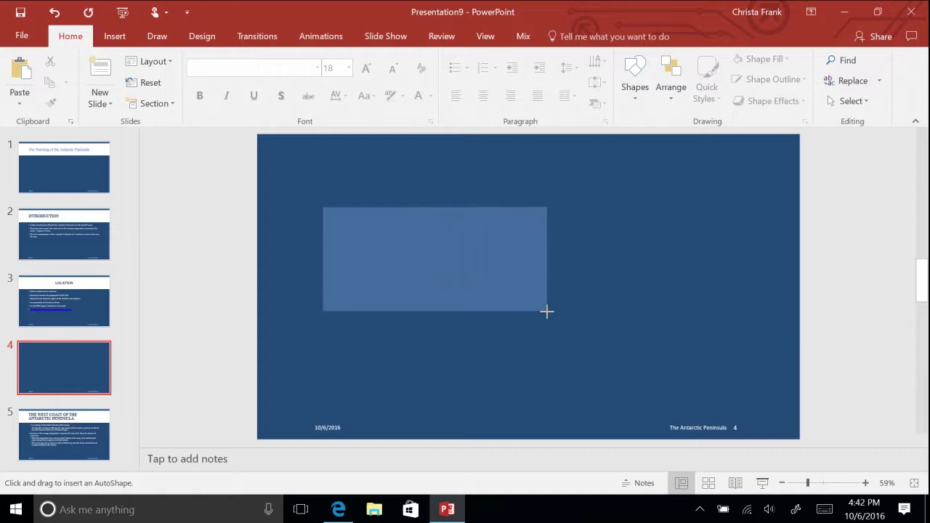
drag(323, 207, 546, 311)
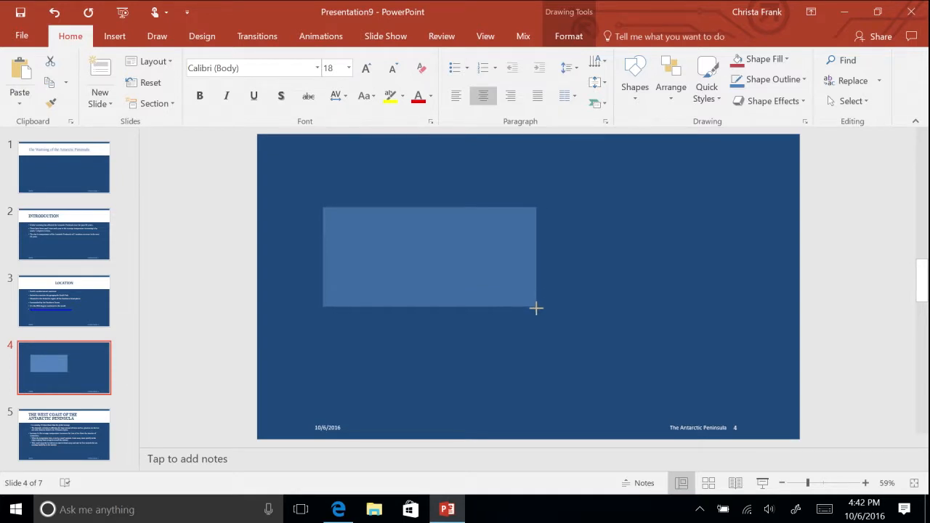
Copy and duplicate the rectangle into four matching rectangles in a two-by-two grid.
click(428, 256)
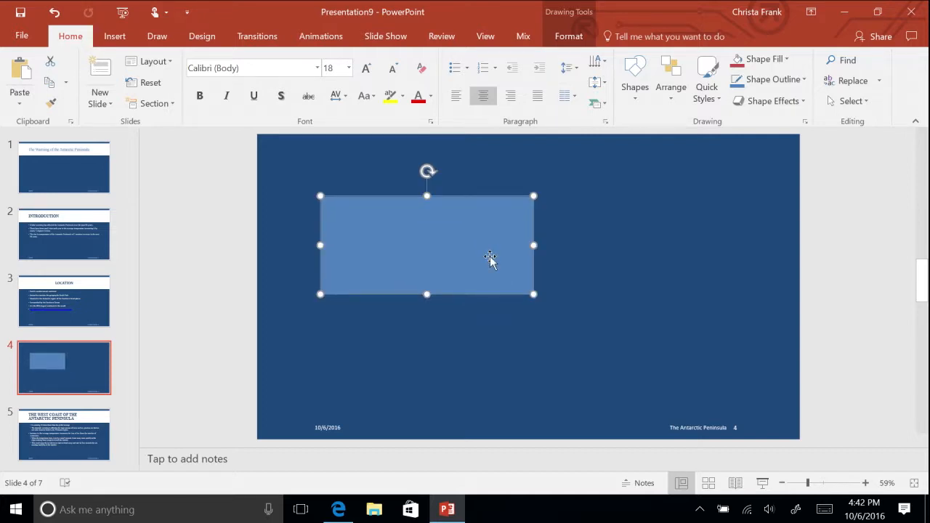
right_click(491, 259)
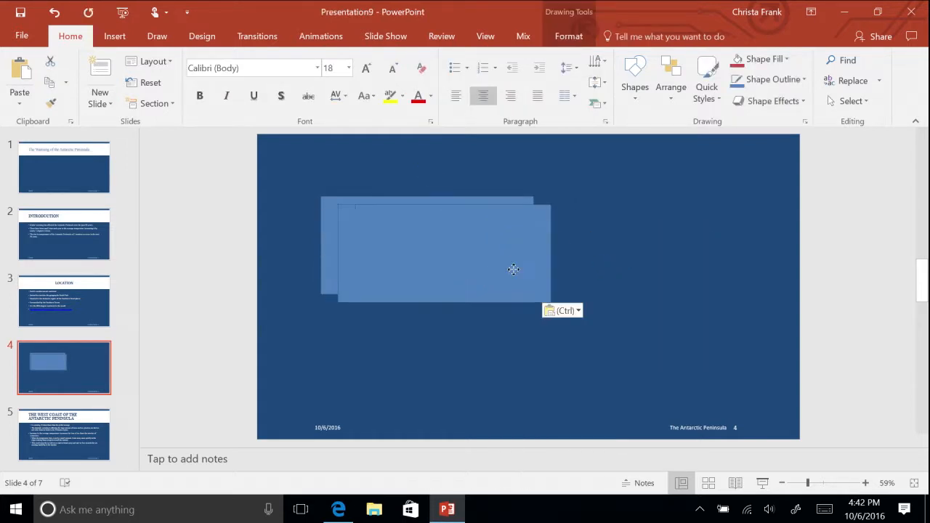
drag(515, 269, 689, 260)
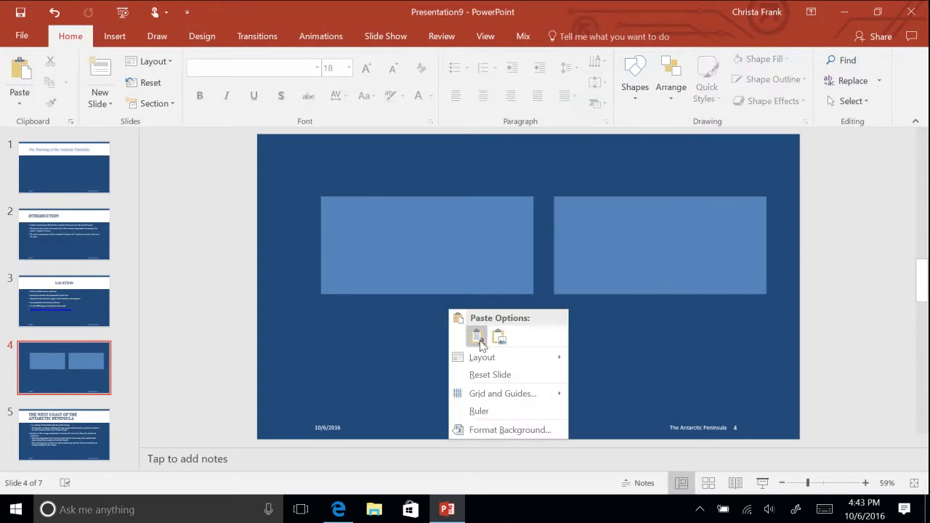
click(477, 336)
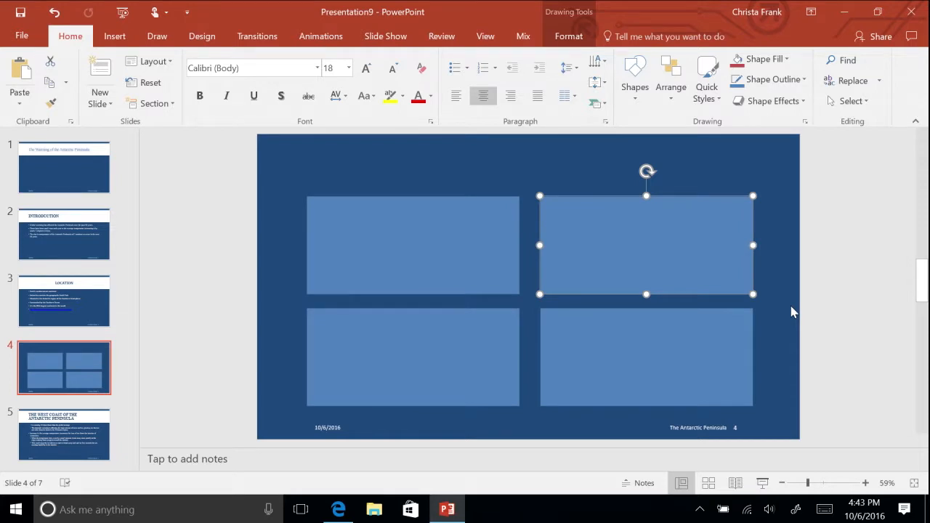
click(792, 313)
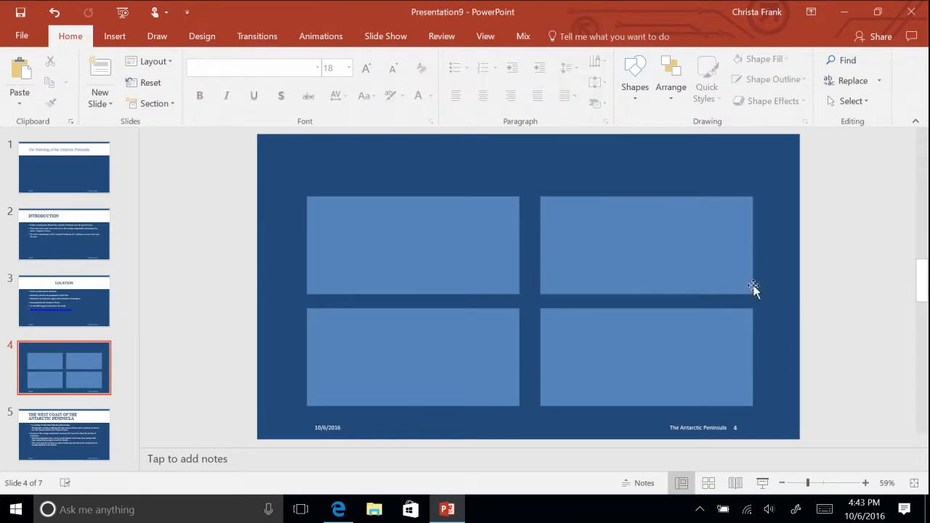
Insert an empty text box spanning the top of the slide above the rectangles.
click(113, 35)
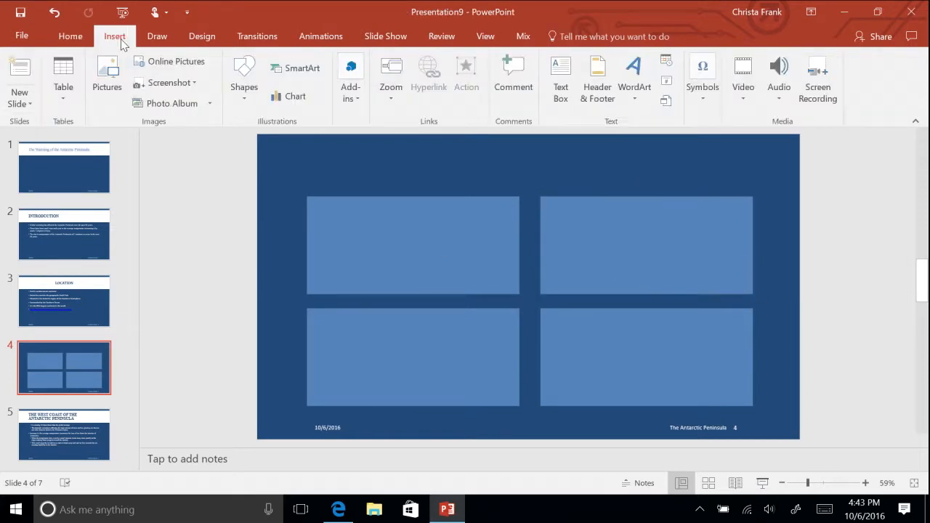
click(561, 78)
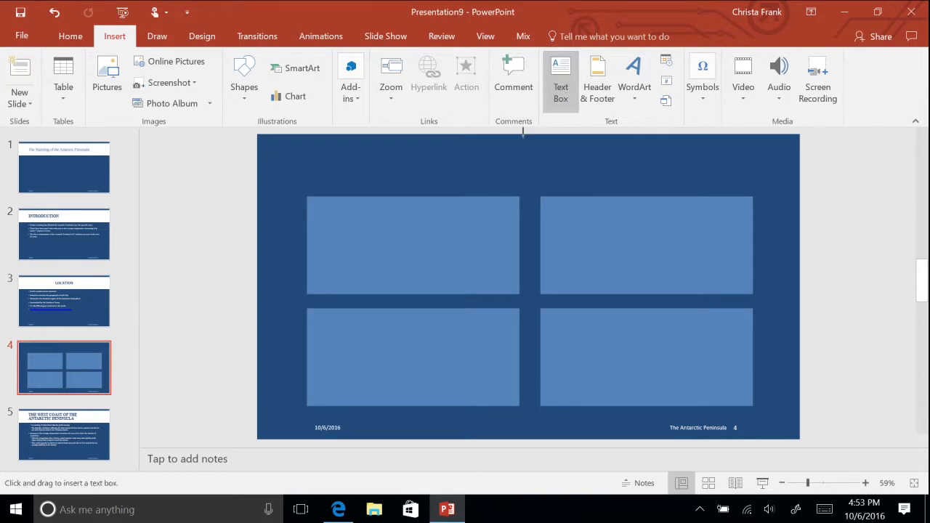
mouse_move(308, 148)
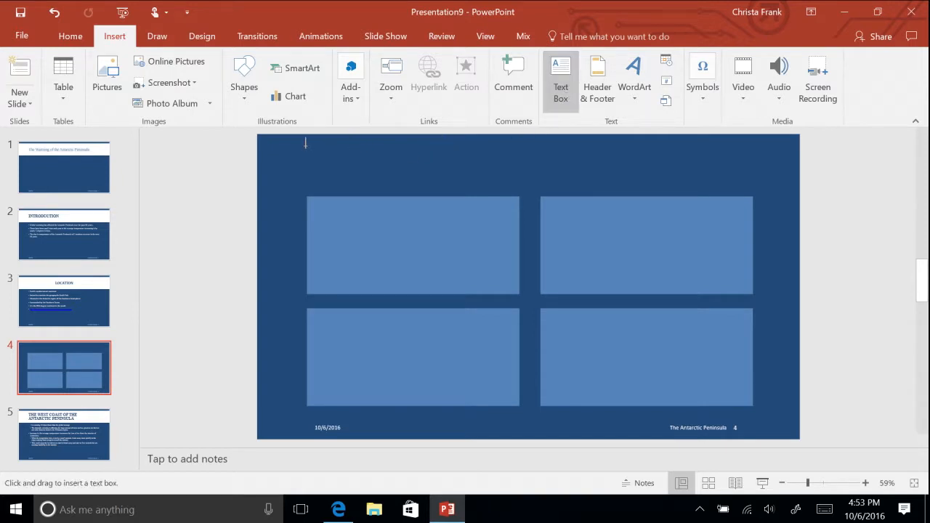
drag(306, 142, 332, 186)
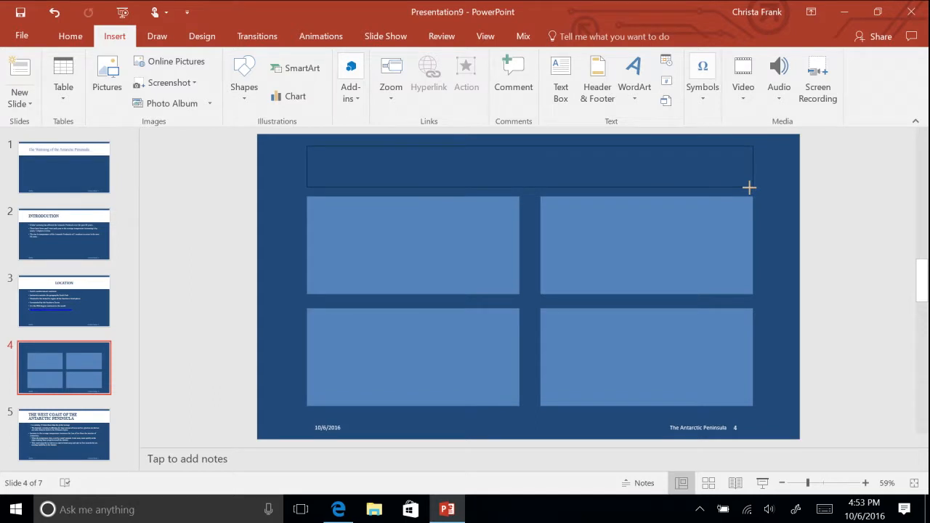
click(529, 167)
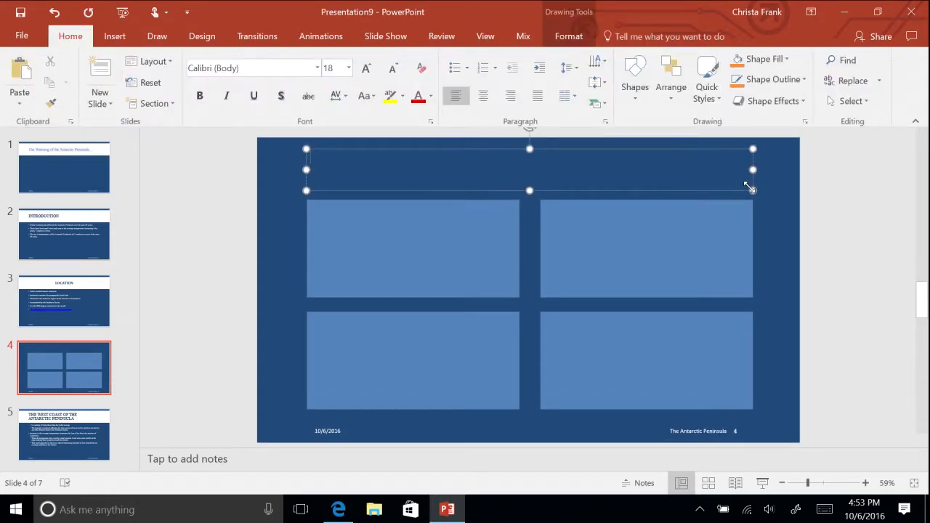
Enter the title '50 Years of Antarctic and World Change' in the top text box.
text(50)
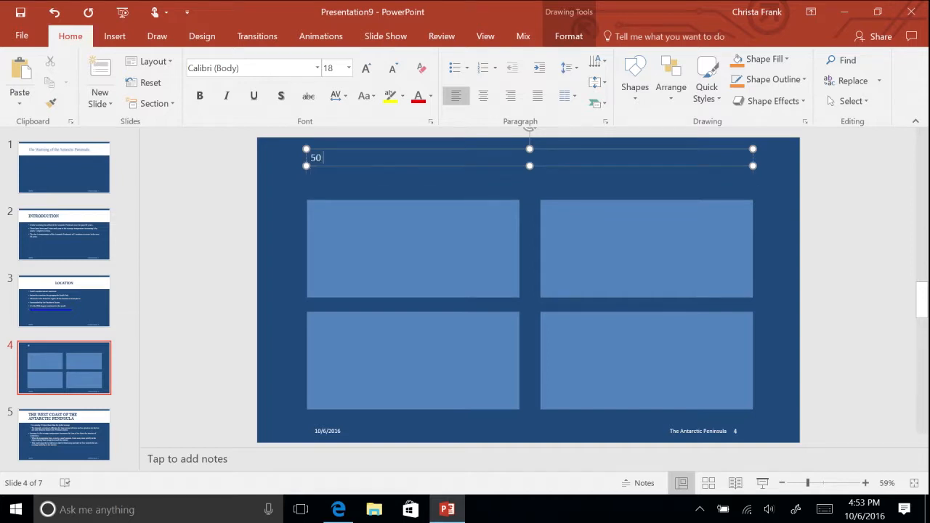
text(Years of Ant)
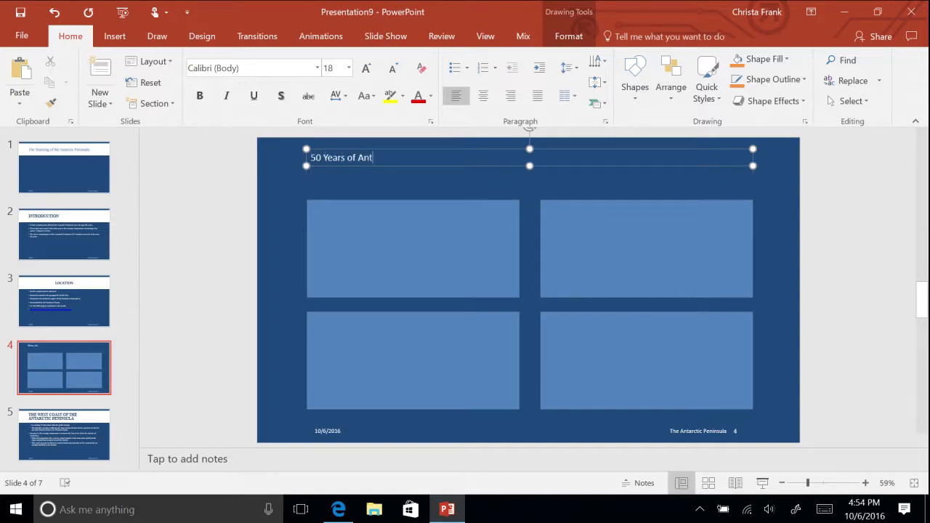
text(arctic and World C)
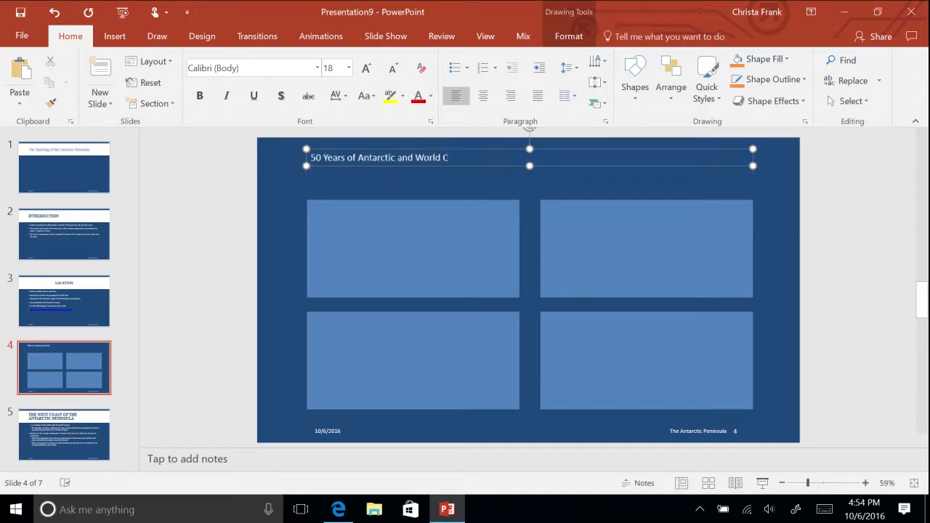
text(hange)
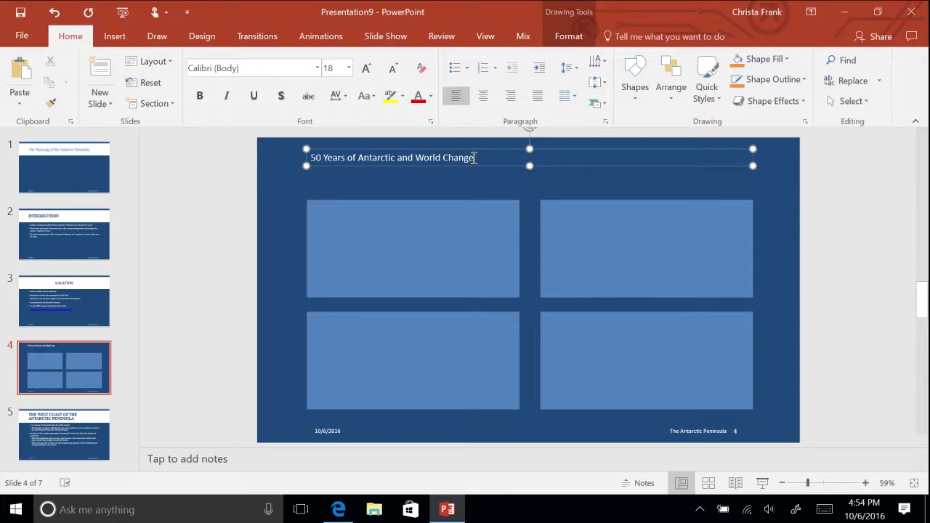
Enlarge the whole title text to 36 pt so it fills the top bar.
triple_click(392, 157)
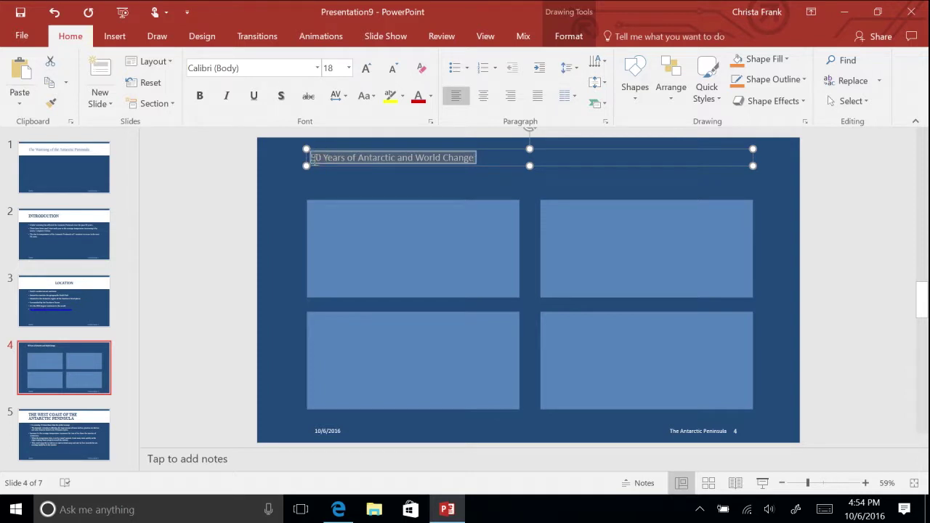
click(347, 68)
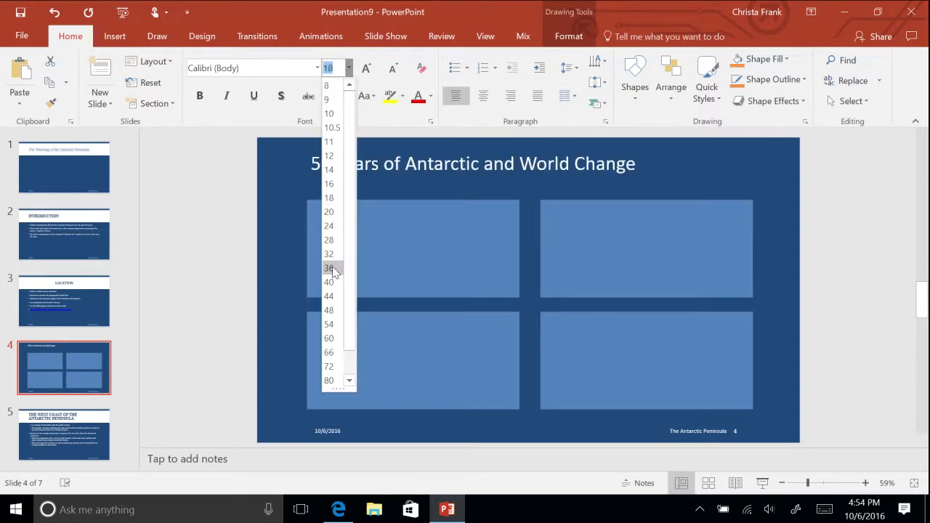
click(328, 267)
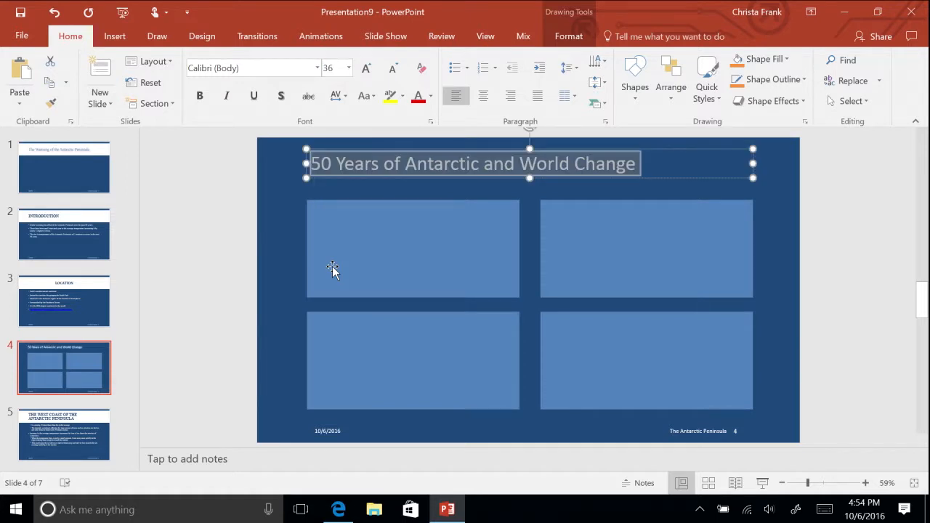
mouse_move(433, 265)
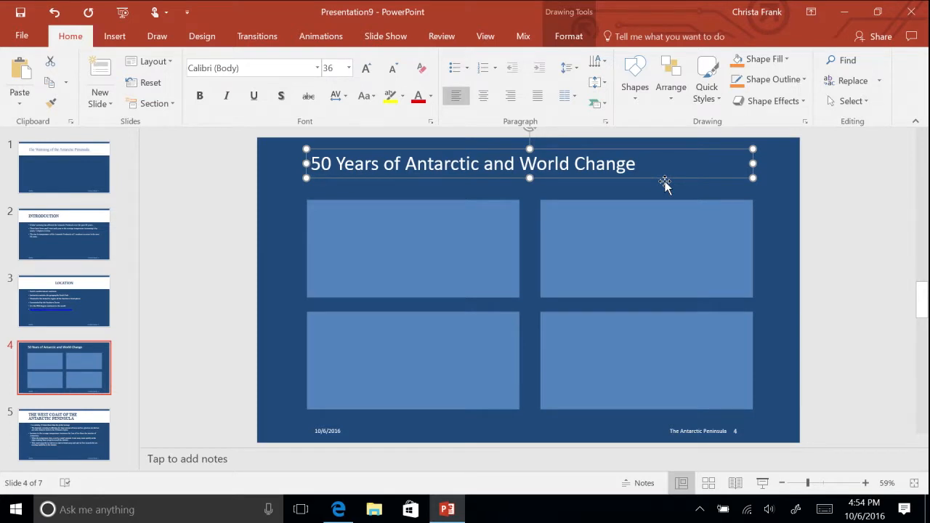
mouse_move(570, 36)
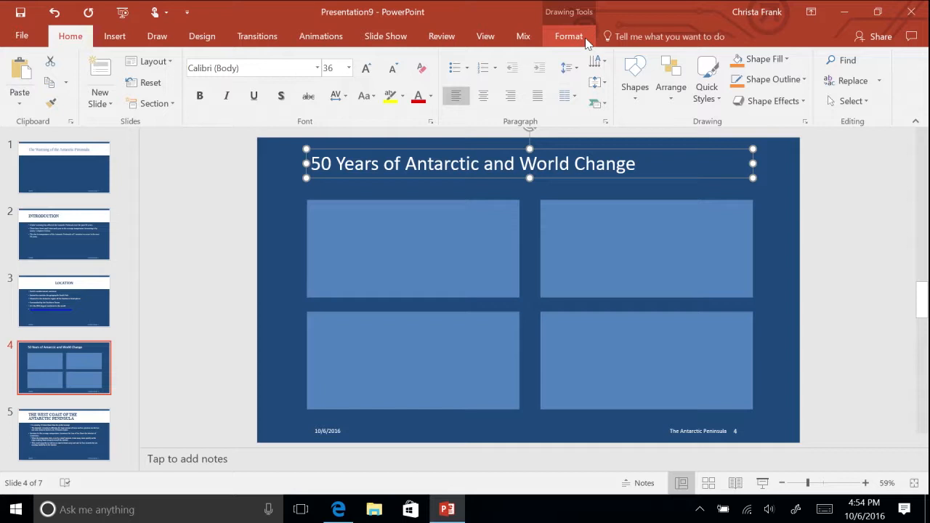
click(568, 37)
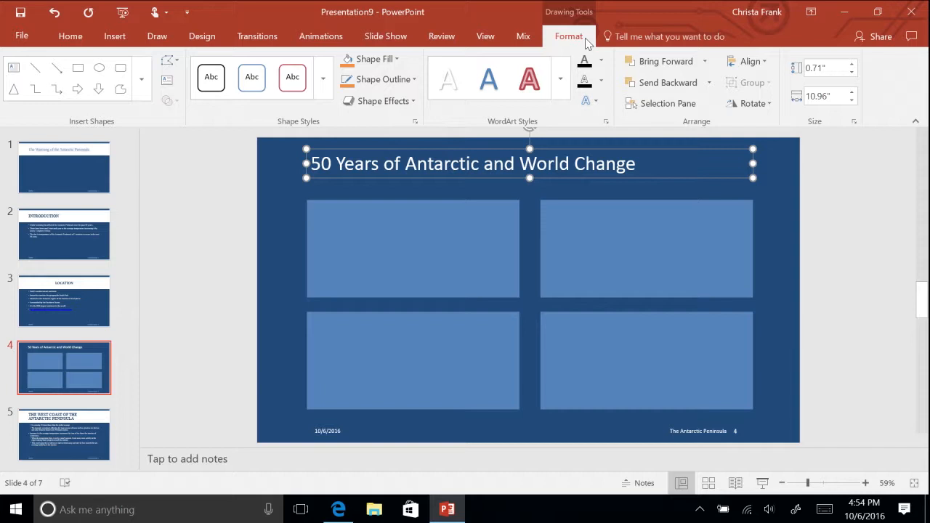
mouse_move(383, 78)
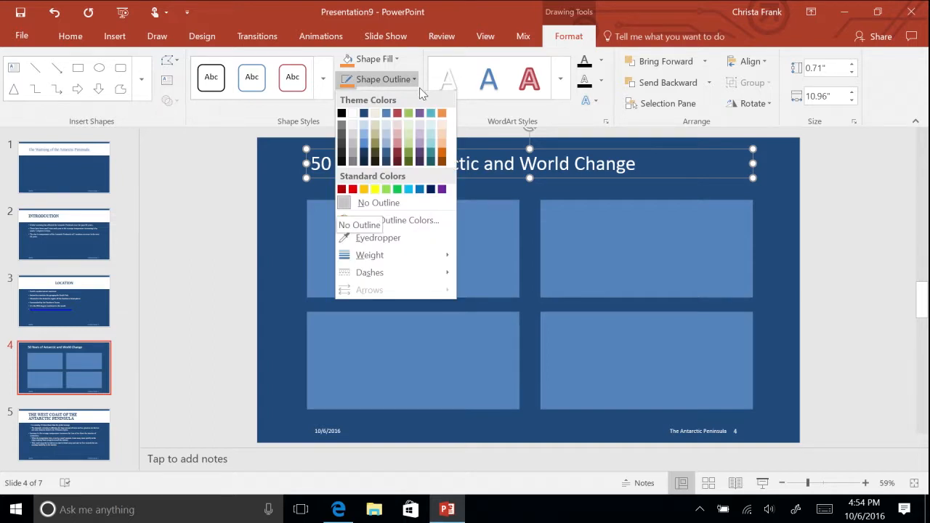
mouse_move(441, 114)
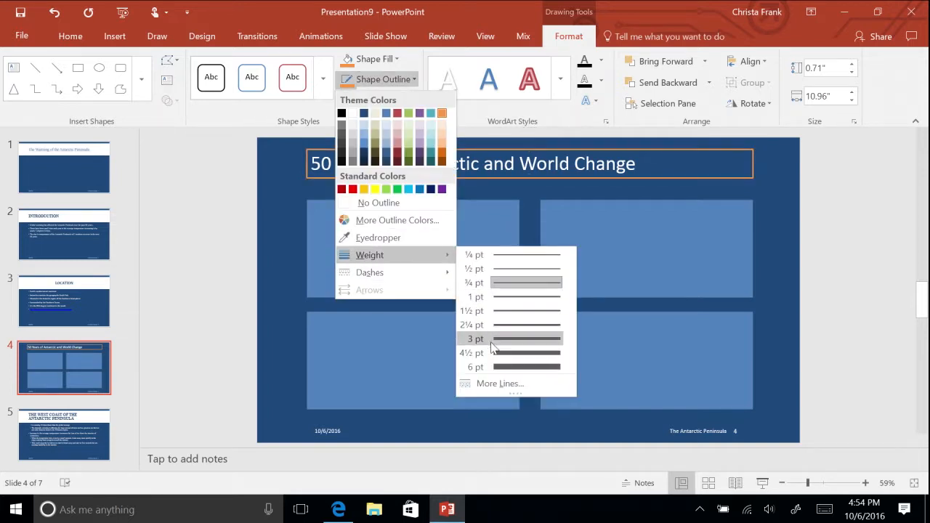
Give the title box a 3 pt orange outline and a solid orange fill.
click(474, 339)
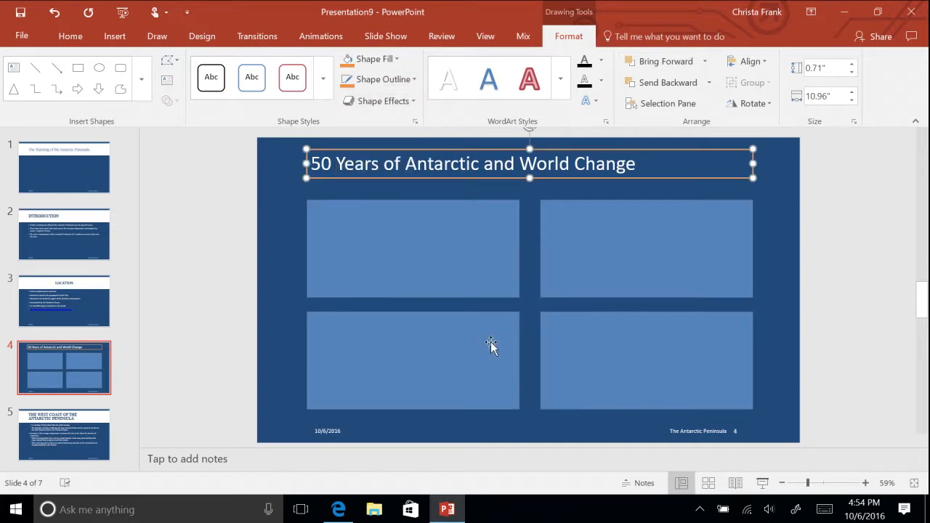
mouse_move(375, 58)
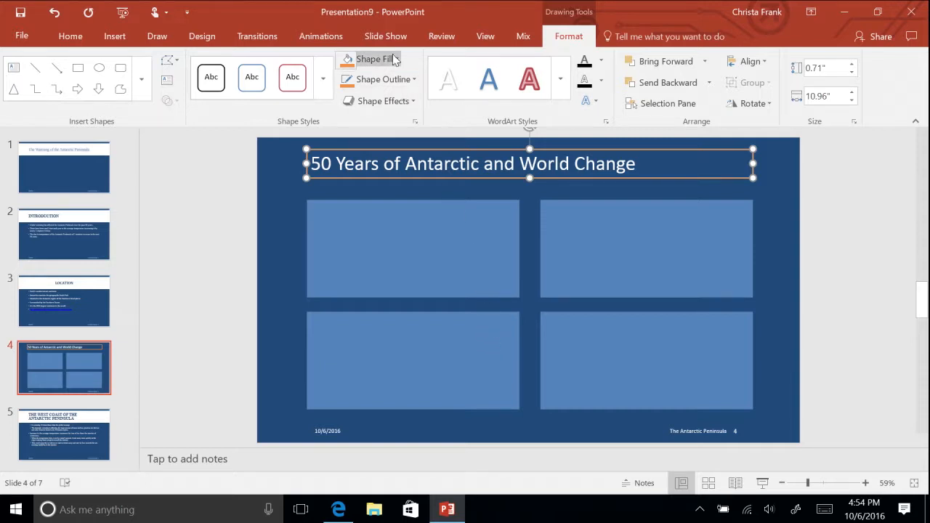
click(372, 58)
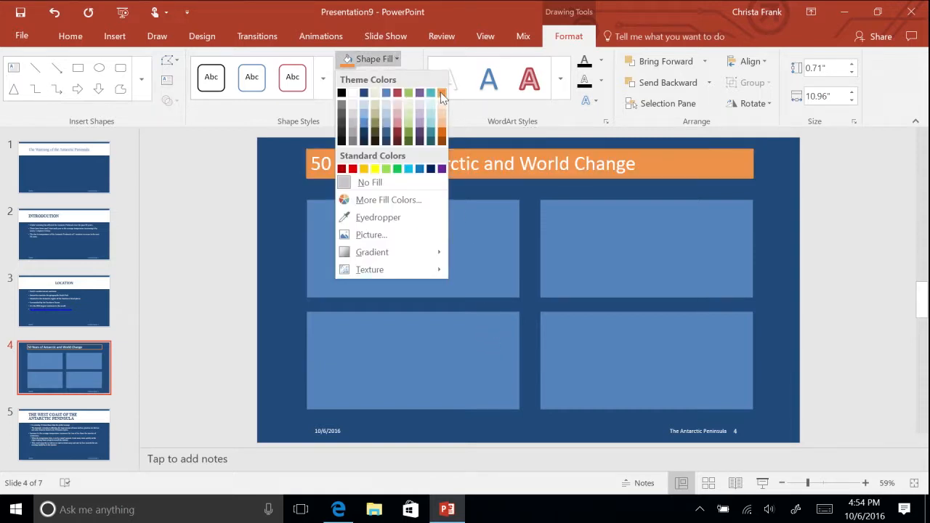
mouse_move(441, 93)
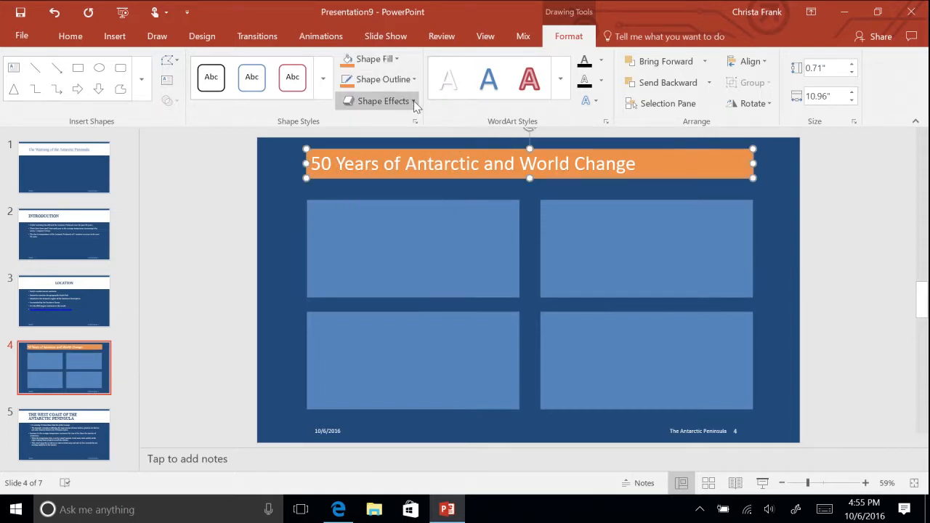
click(380, 100)
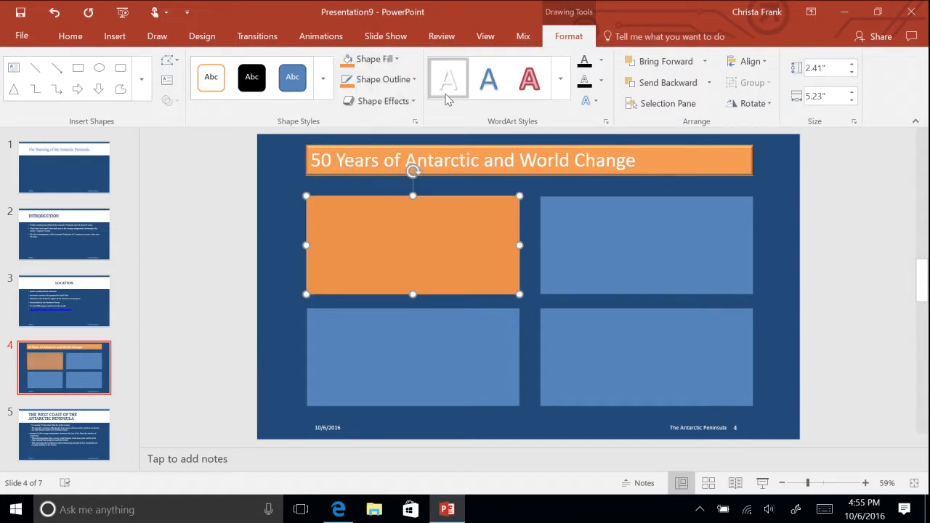
Format the first rectangle orange with a bevel and copy its formatting to the other three.
click(383, 100)
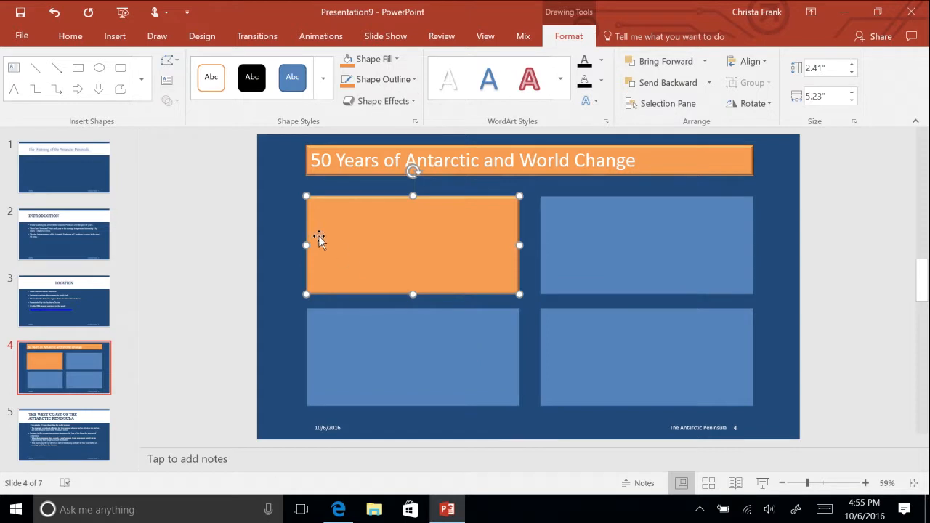
click(70, 35)
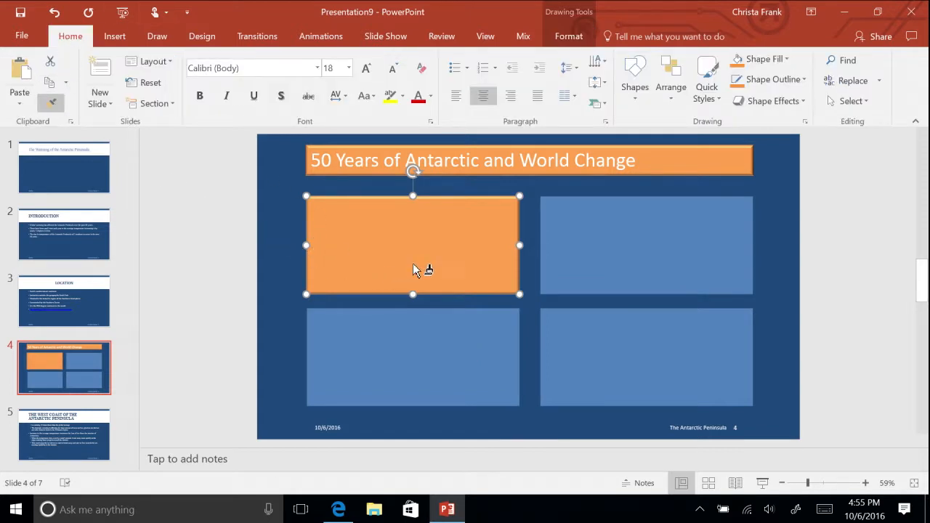
mouse_move(580, 244)
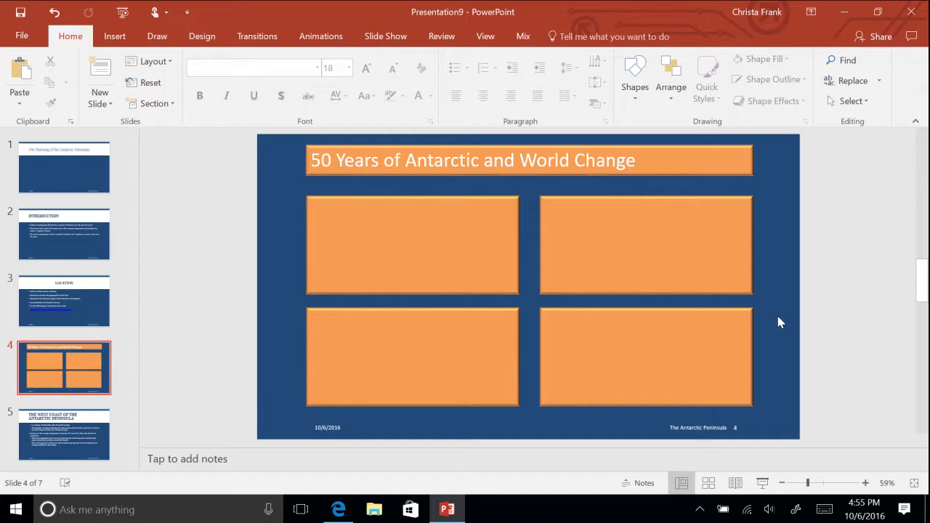
Label the first rectangle 'Antarctica 1966-1991' and set it to 32 pt.
click(413, 244)
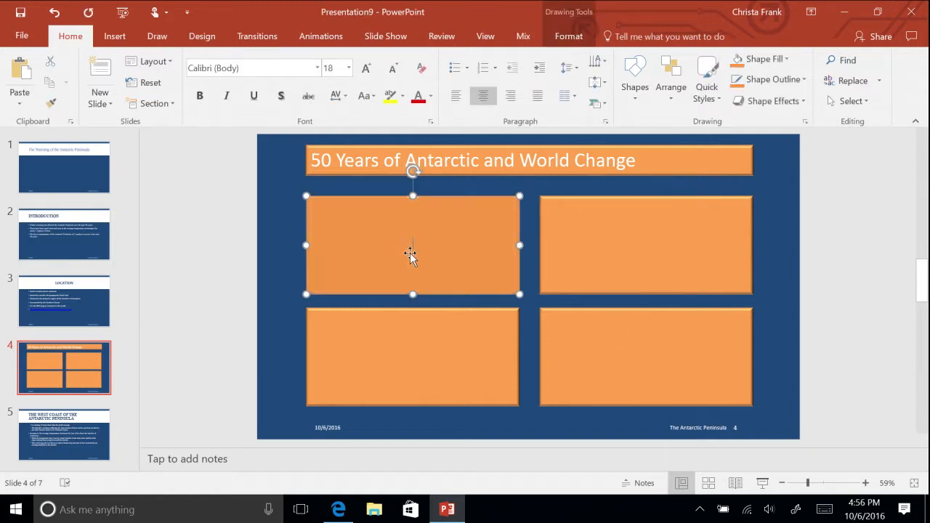
text(An)
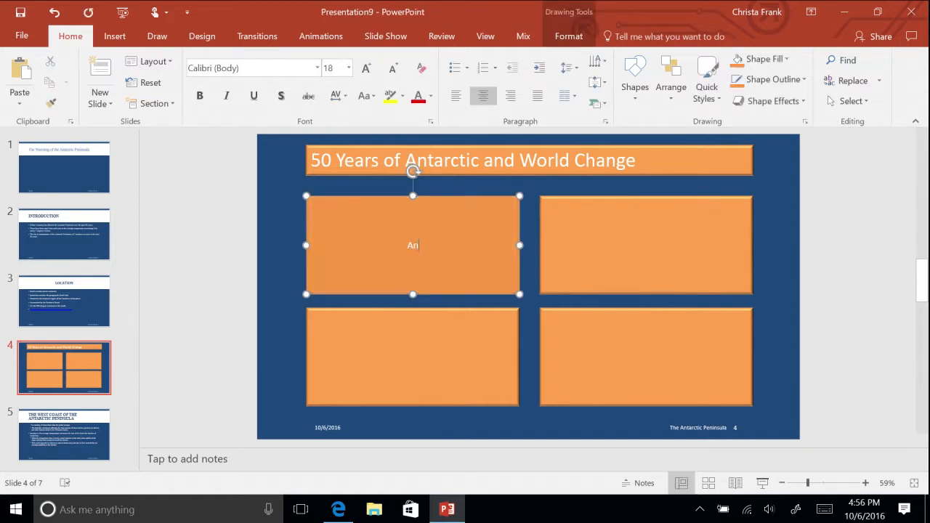
text(tarctica 1966-1)
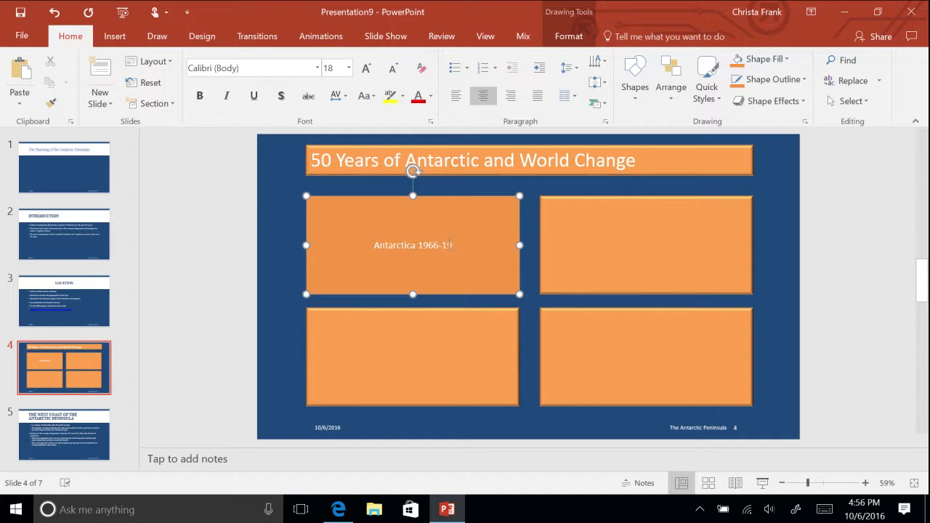
text(991)
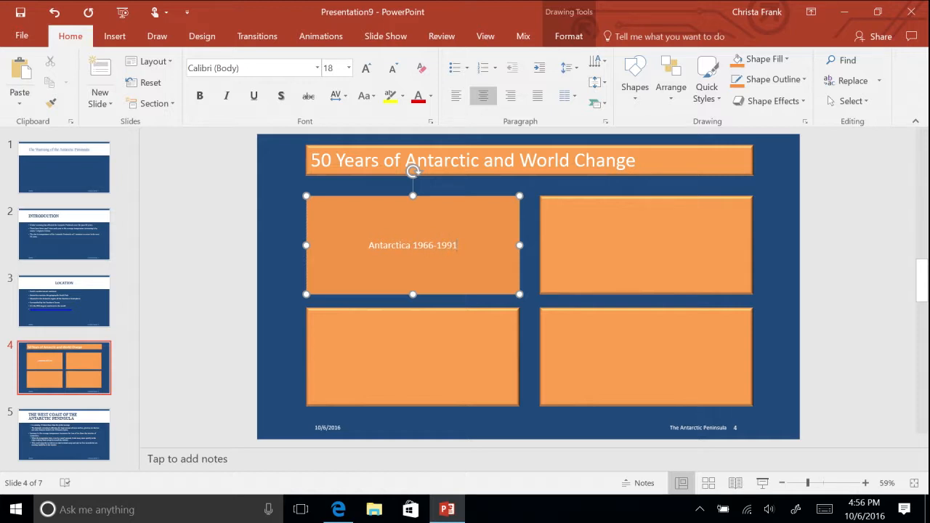
mouse_move(392, 279)
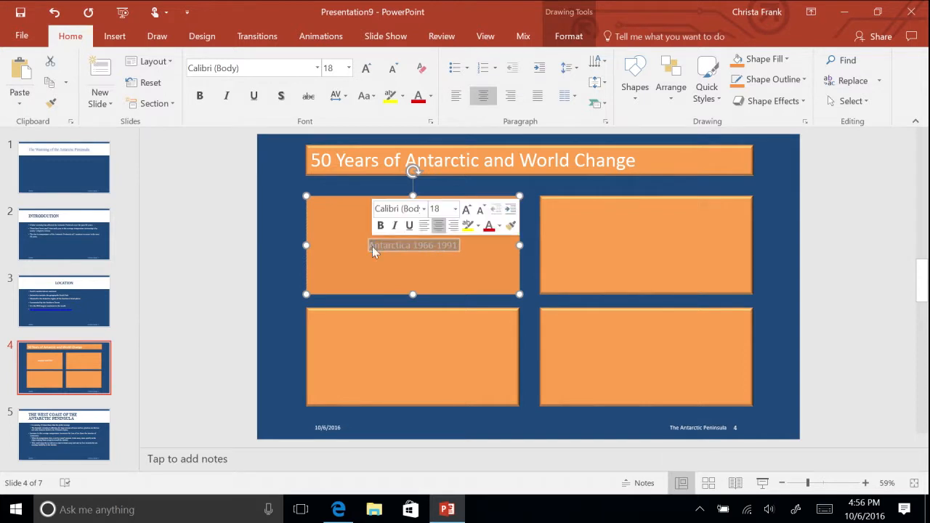
click(346, 69)
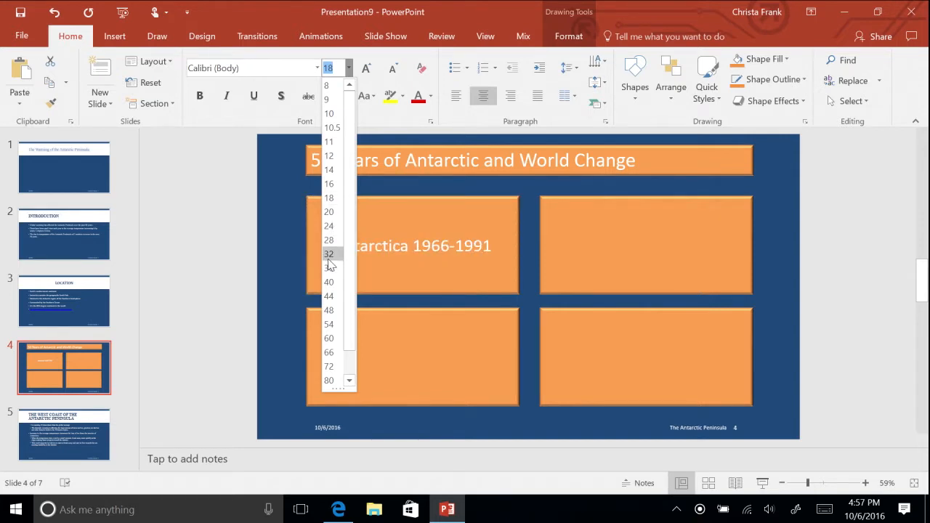
click(328, 252)
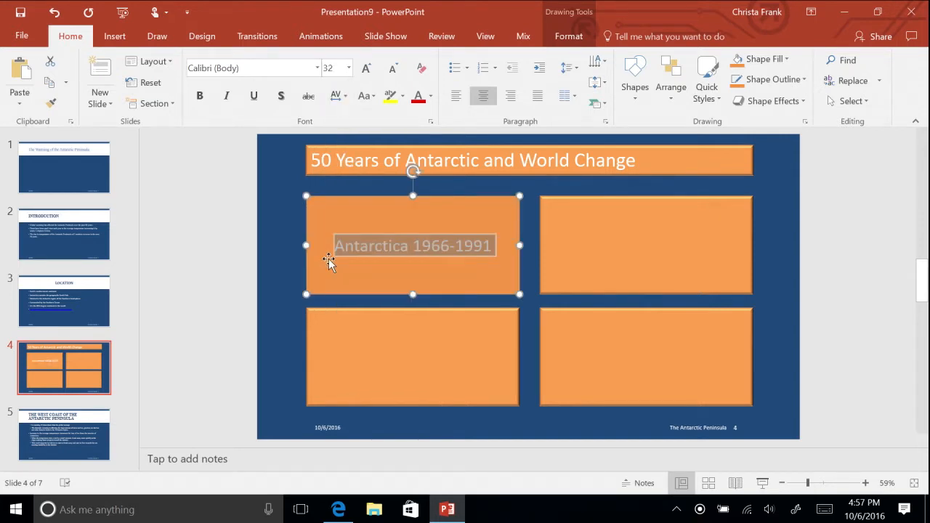
mouse_move(458, 118)
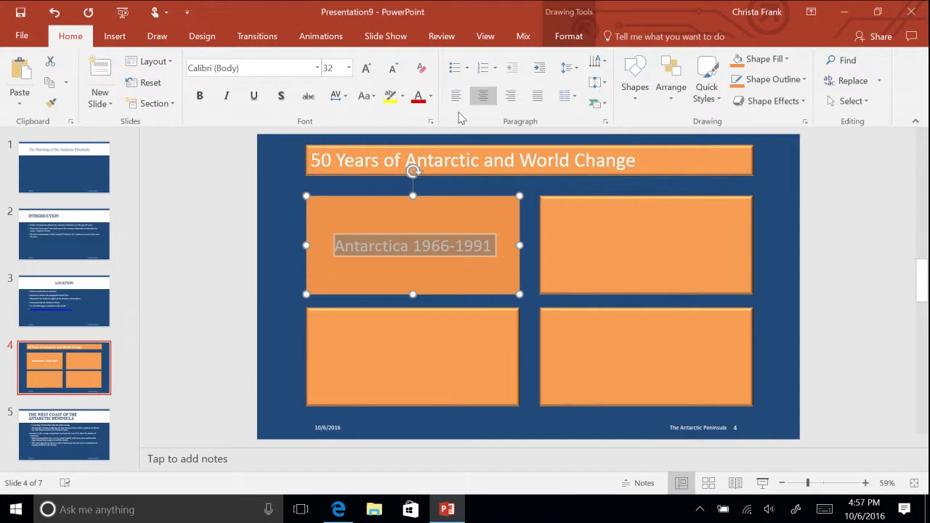
Apply the 'Fill: White, Text color 1; Shadow' WordArt style to the label and bring up its text shadow choices.
click(570, 36)
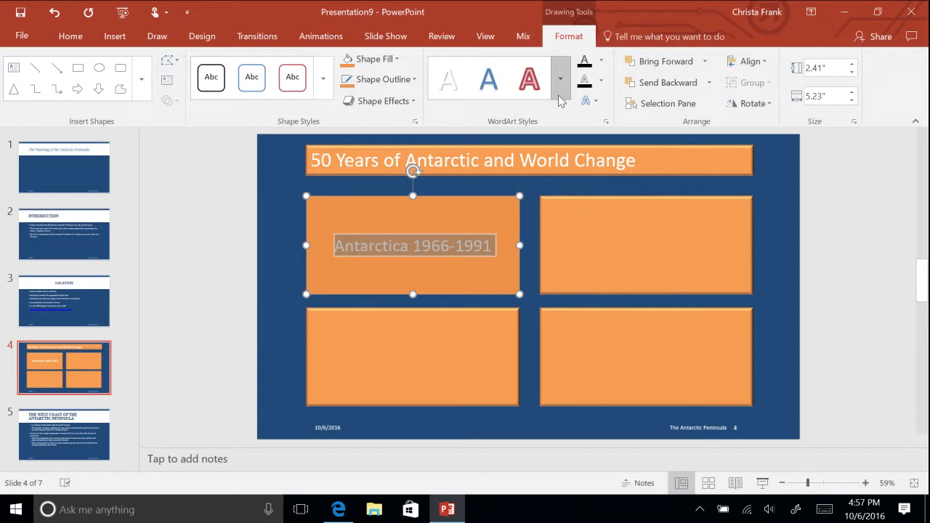
click(559, 79)
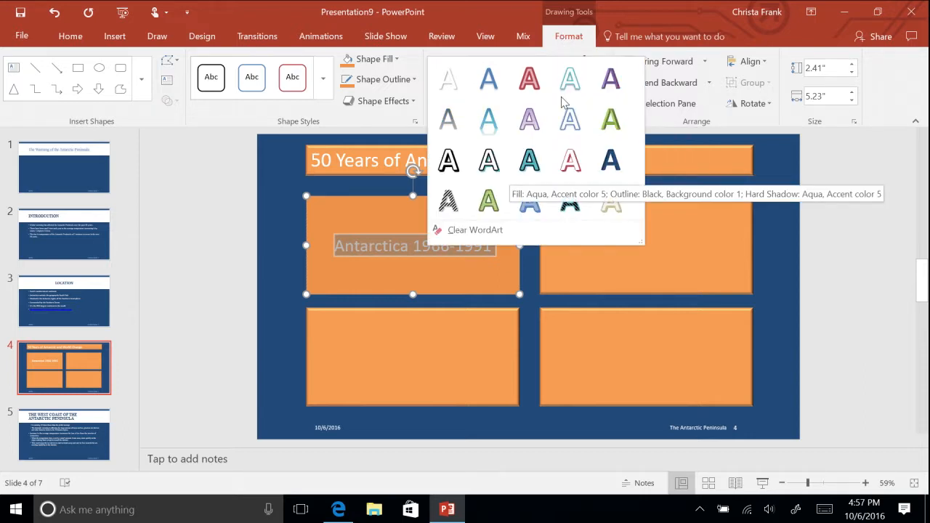
mouse_move(448, 78)
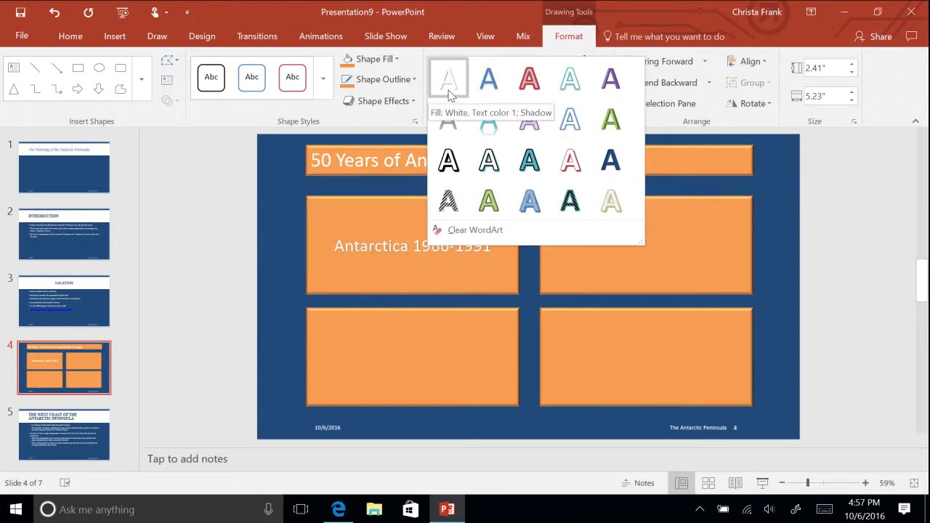
click(448, 79)
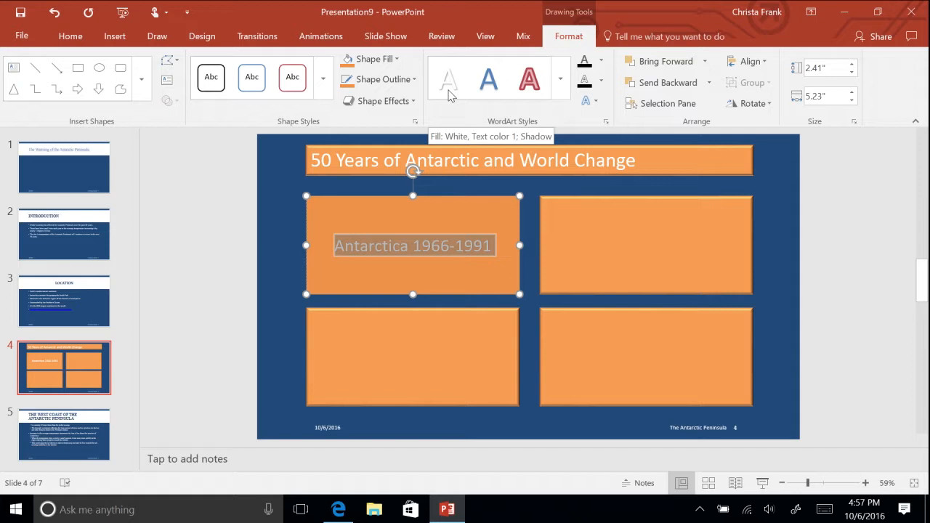
mouse_move(587, 100)
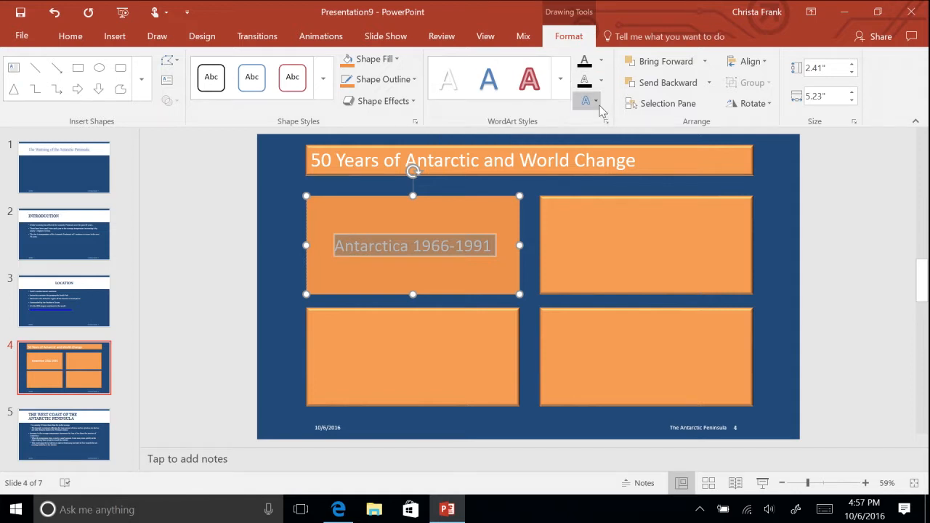
click(585, 101)
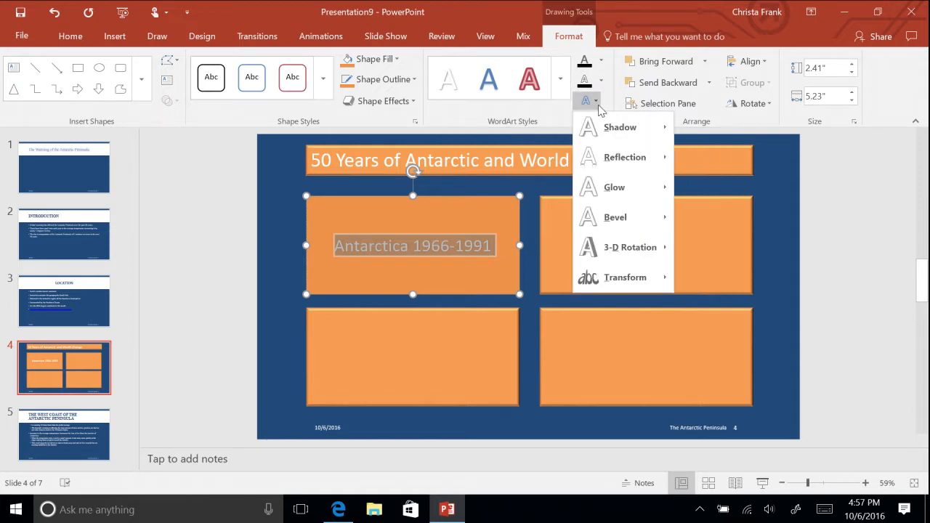
click(619, 128)
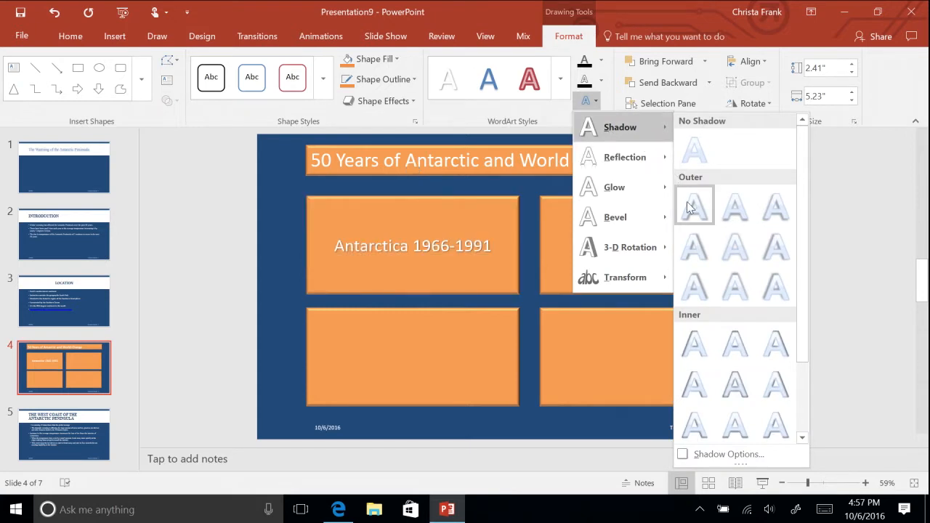